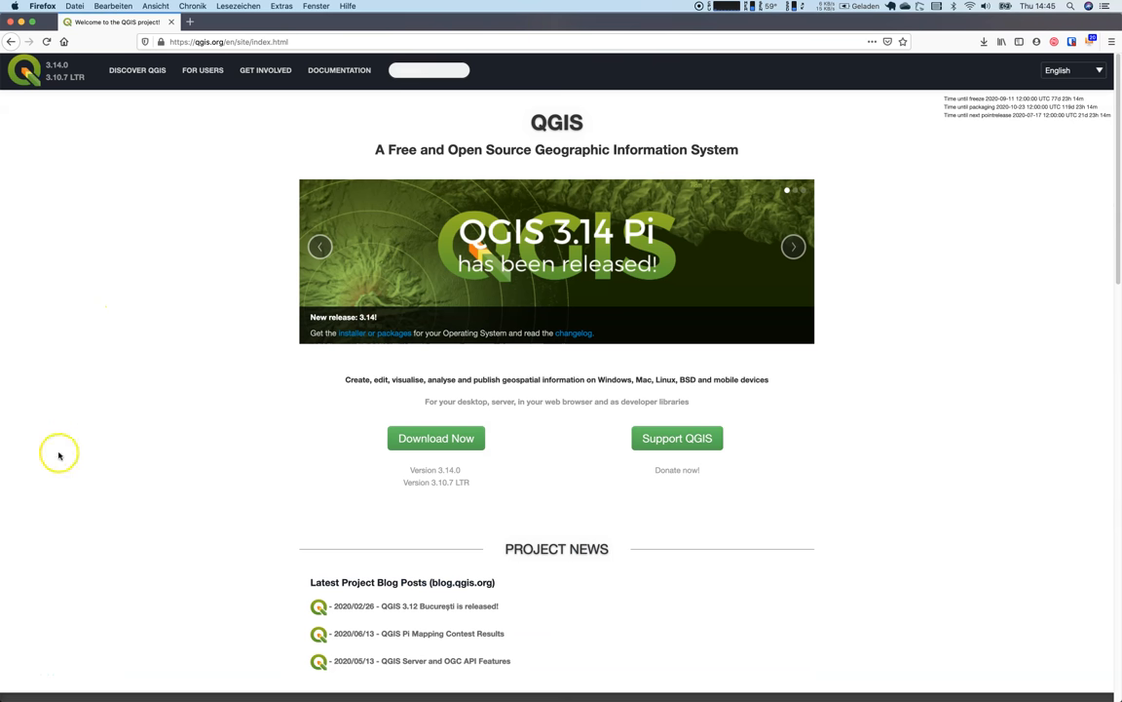
mouse_move(45, 568)
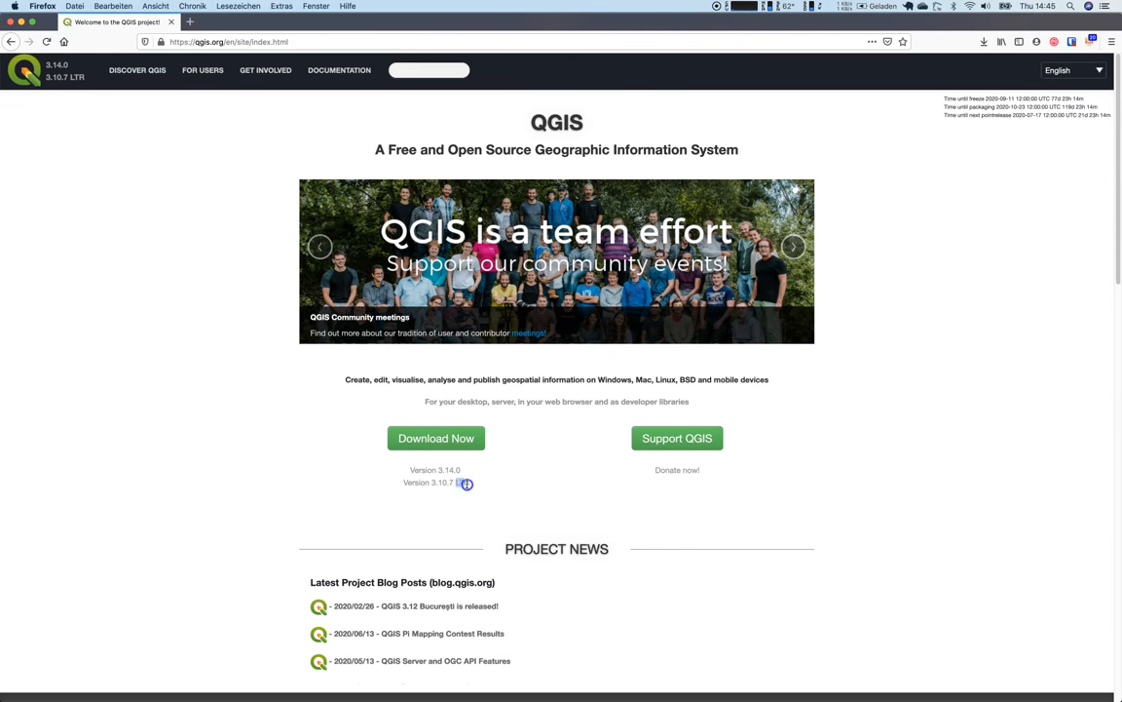
Step: Follow the 'Version 3.10.7 LTR' link to the Download QGIS page's macOS section
left_click(436, 438)
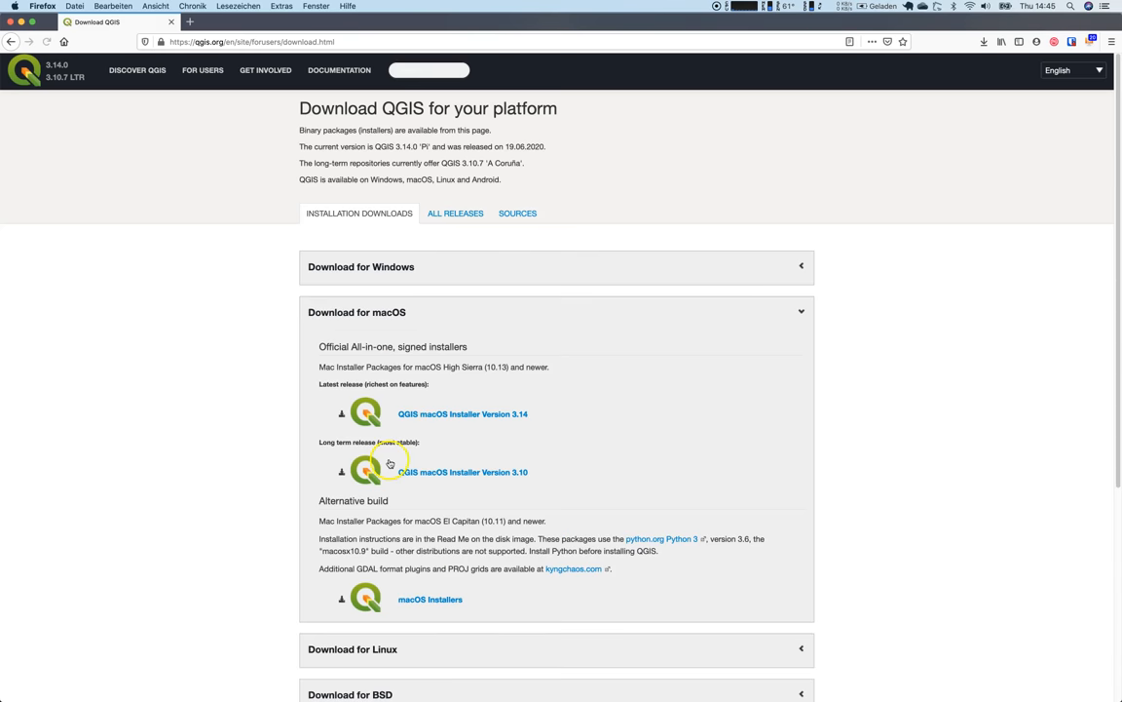
mouse_move(222, 319)
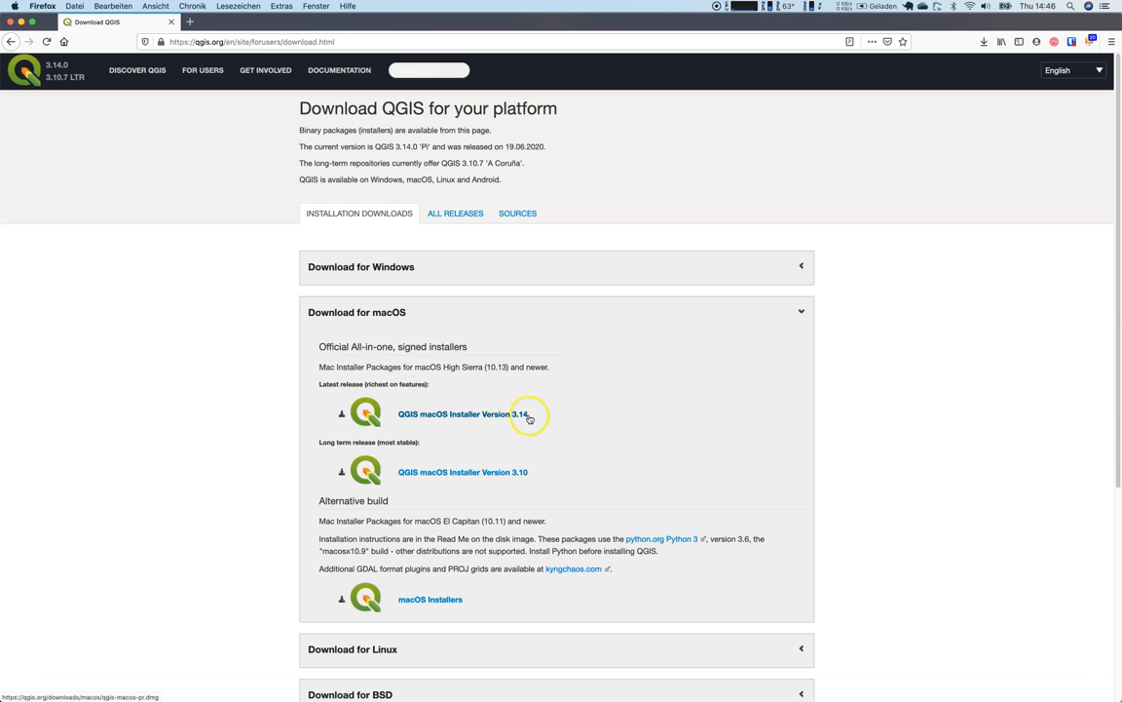
mouse_move(525, 419)
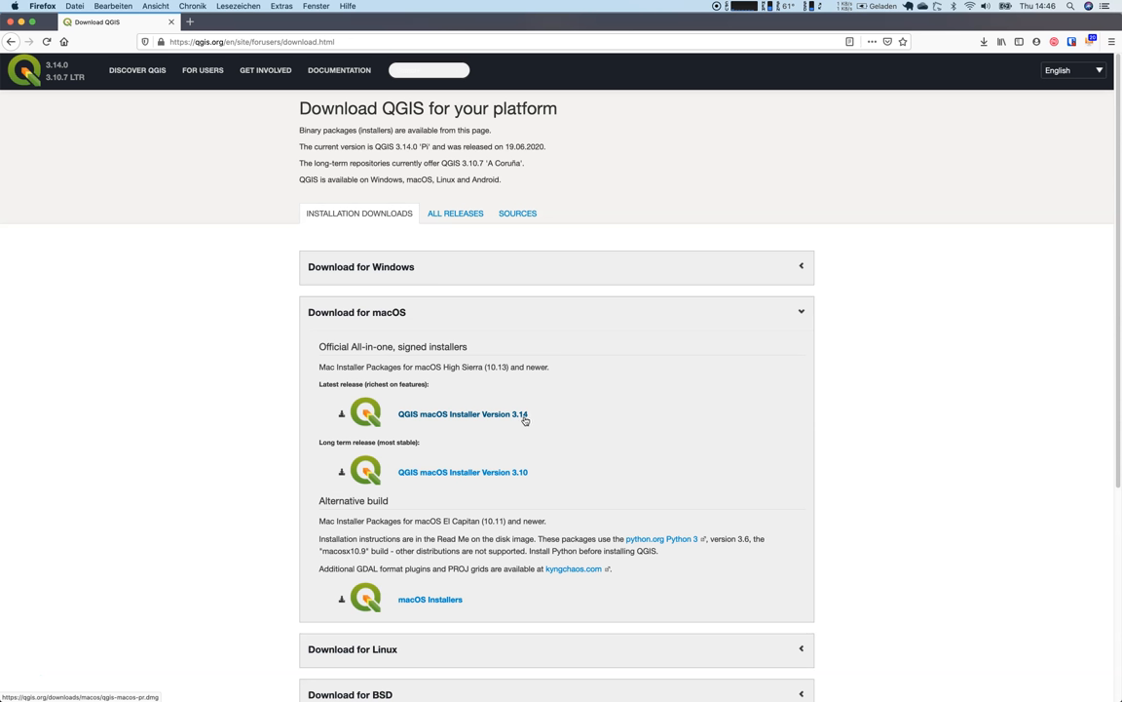
mouse_move(463, 471)
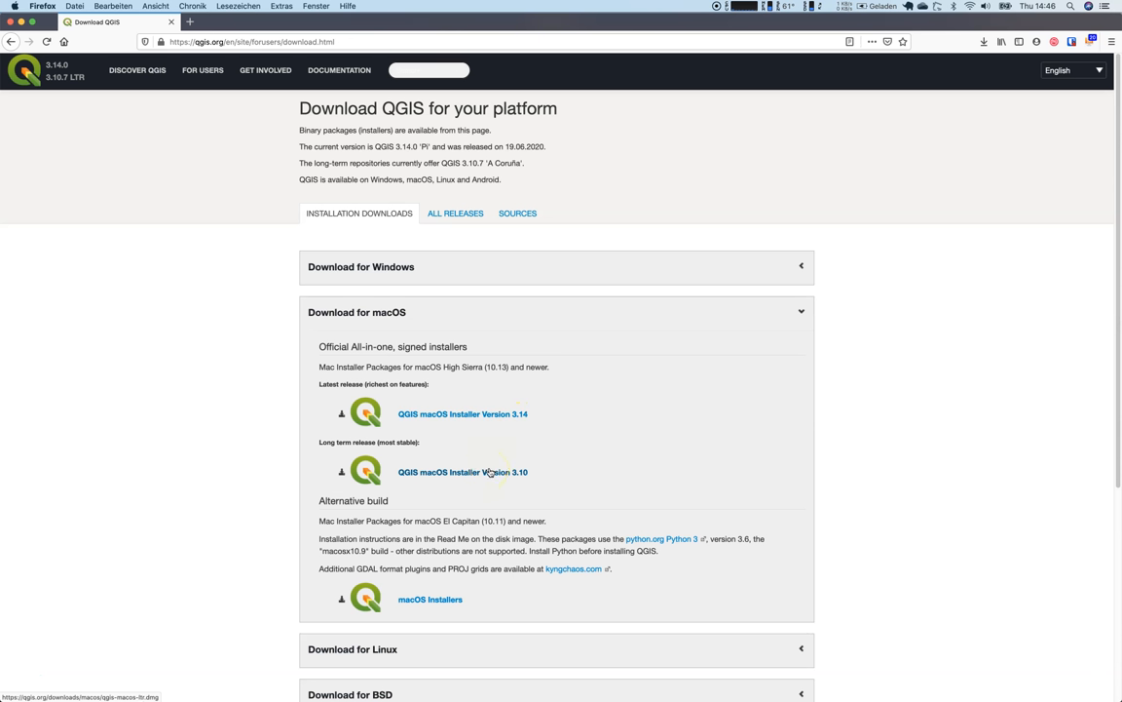
mouse_move(494, 475)
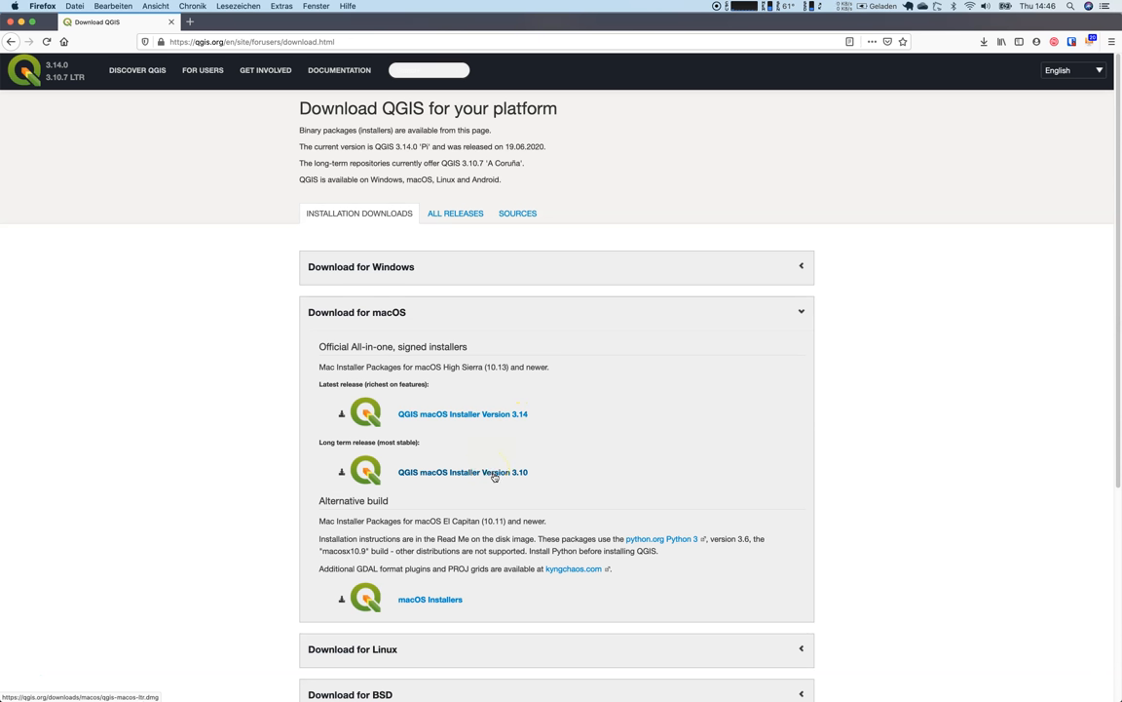
Step: Save the QGIS macOS Installer Version 3.10 disk image and open the download
left_click(463, 471)
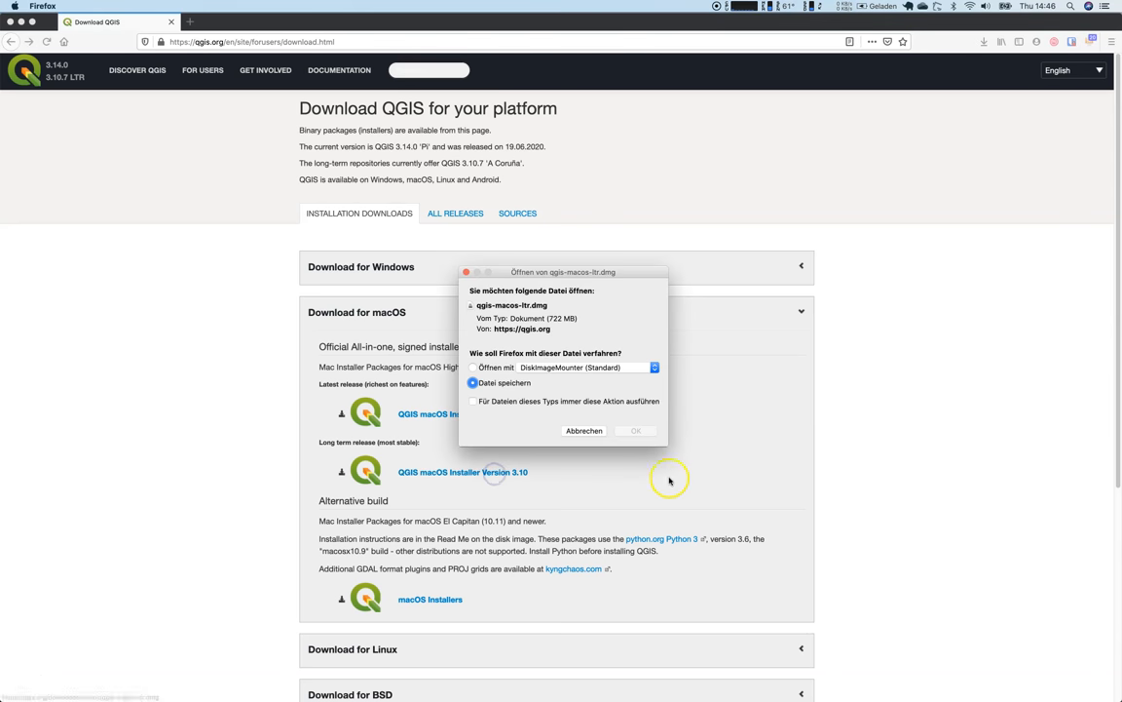
left_click(584, 430)
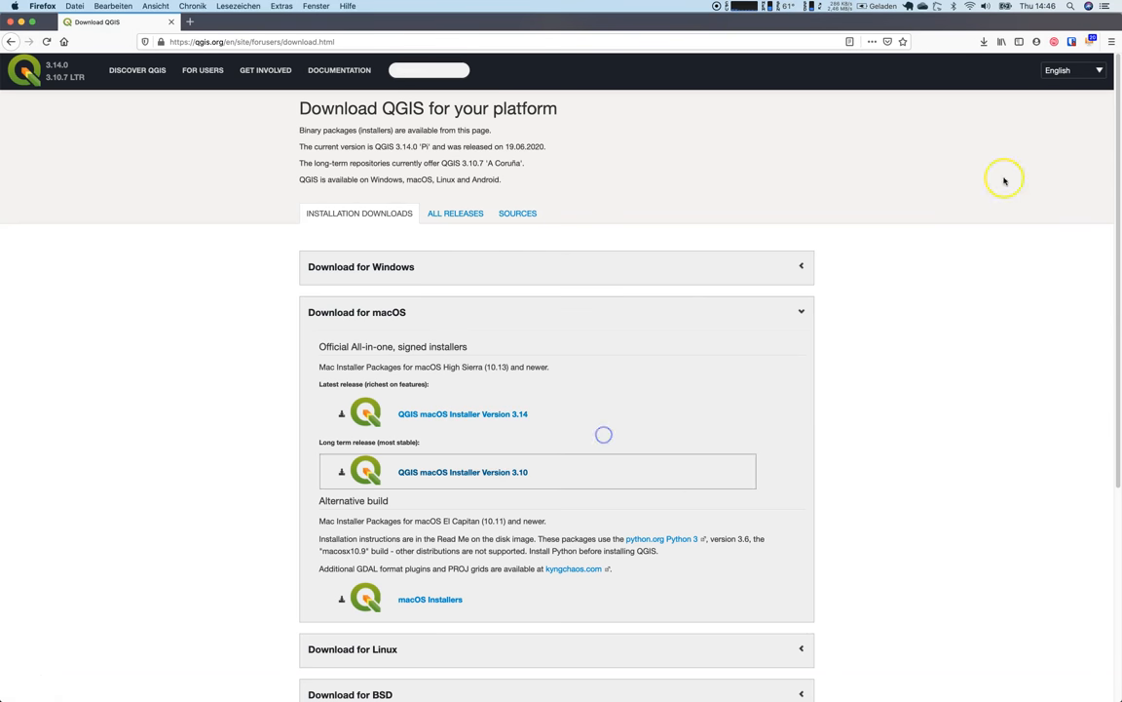
left_click(984, 41)
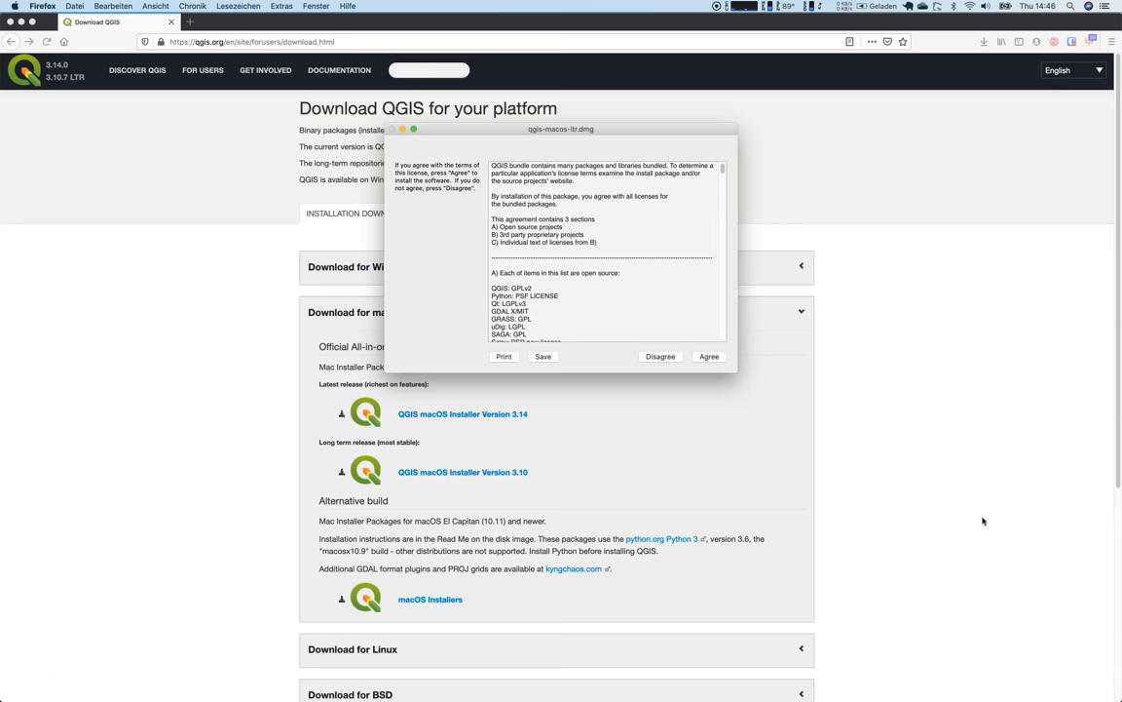
Step: Agree to the qgis-macos-ltr.dmg license so the disk image mounts
left_click(709, 356)
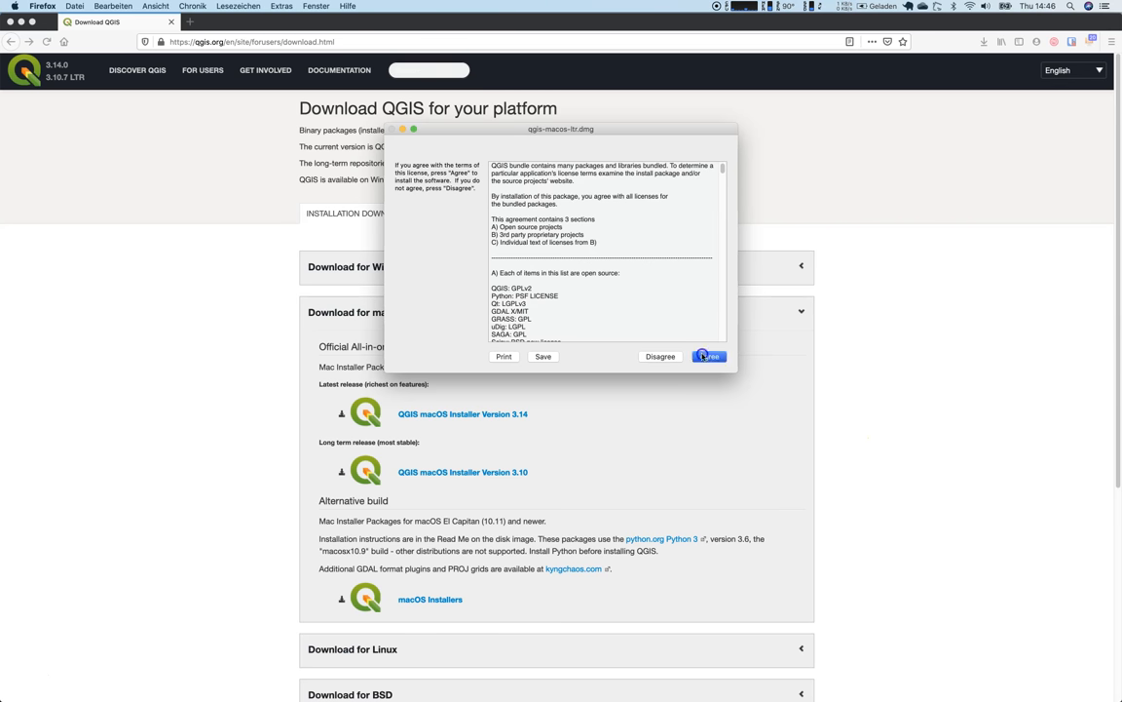
left_click(709, 356)
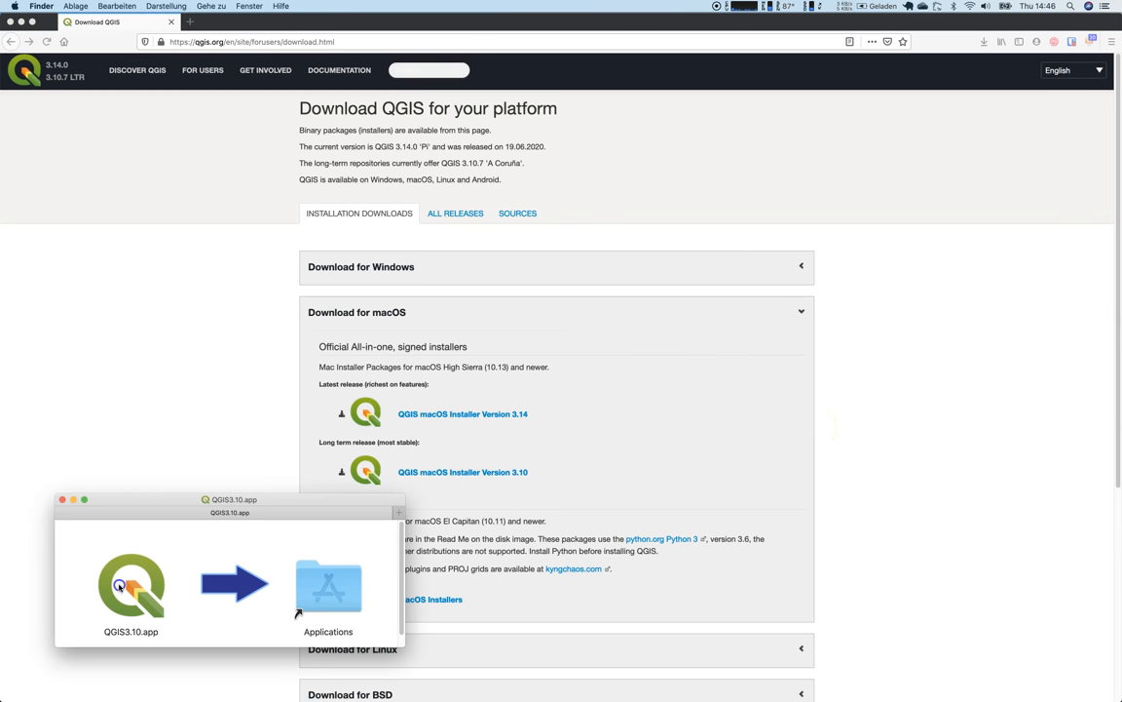
Step: Drag QGIS3.10.app onto the Applications alias to start copying it
left_click_drag(131, 583, 329, 584)
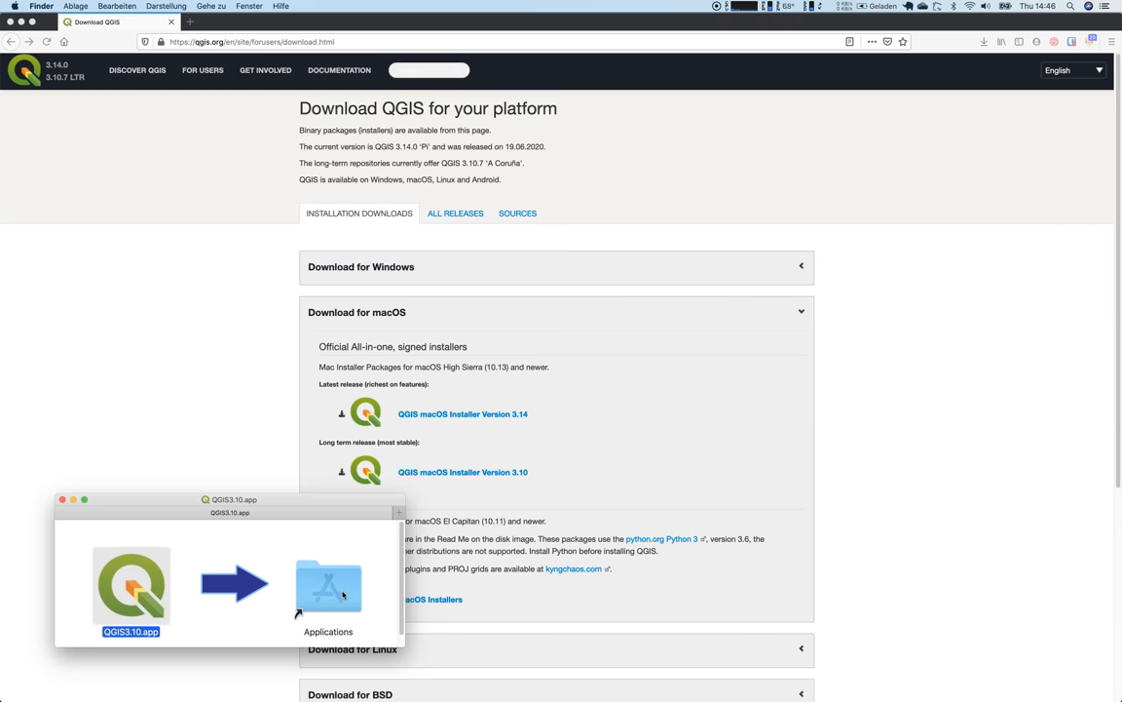
left_click_drag(131, 584, 328, 584)
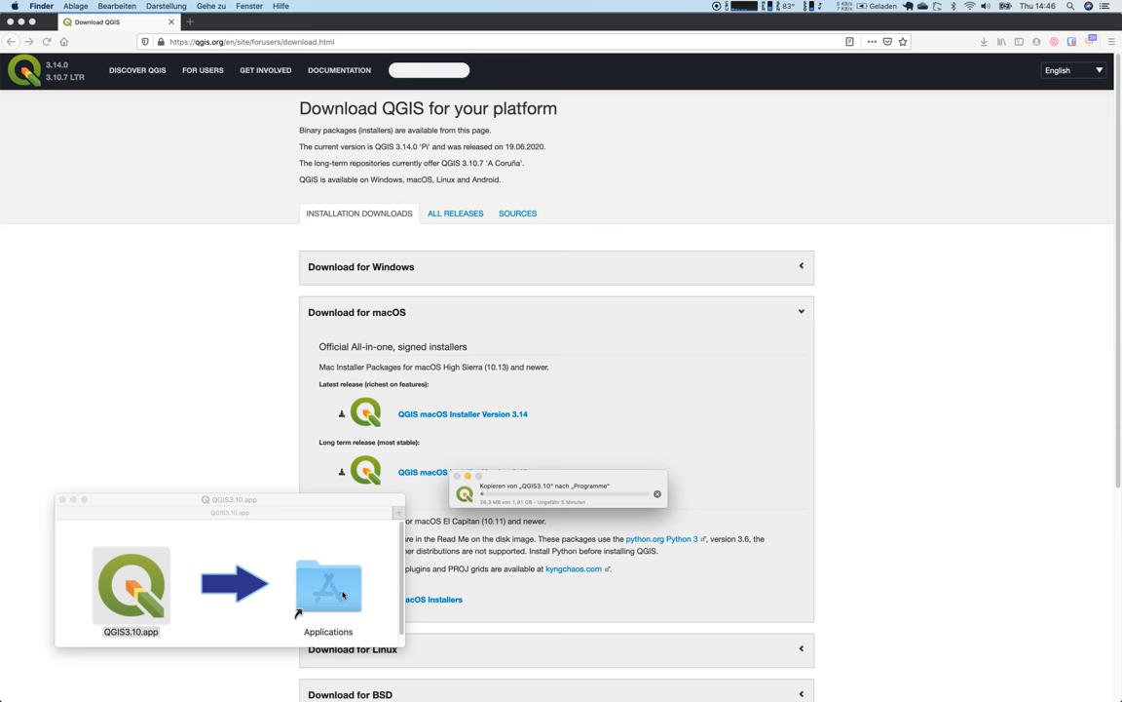
mouse_move(171, 597)
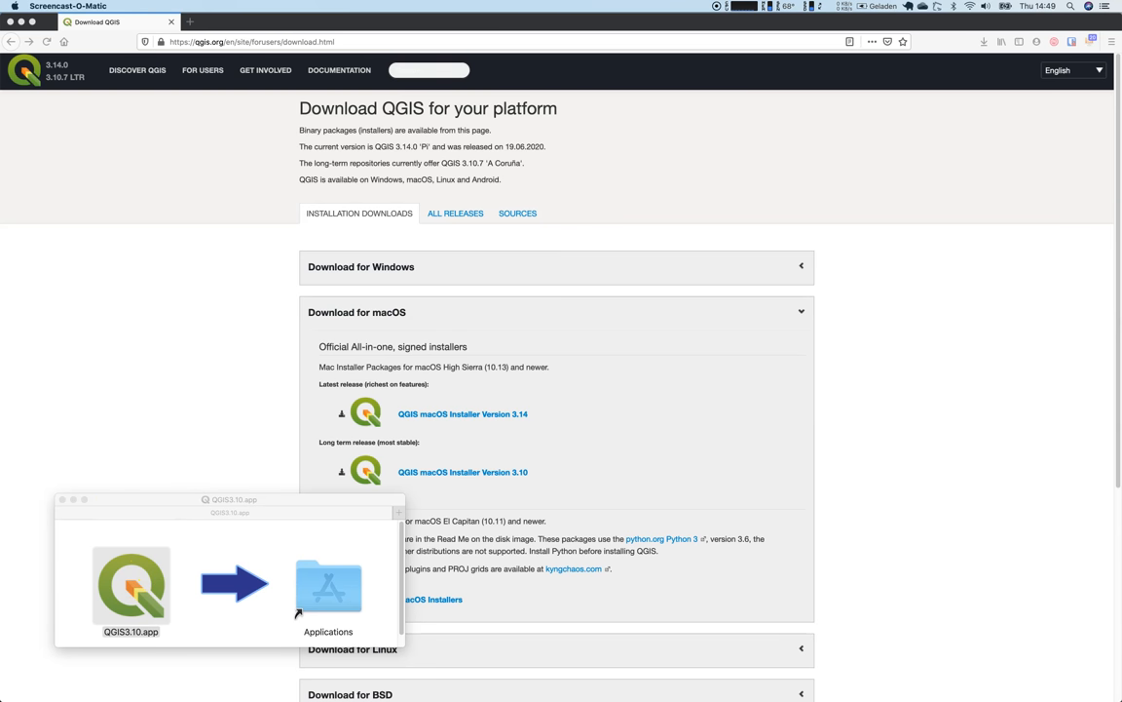
Step: Open the Applications folder and double-click QGIS3.10.app to launch it
left_click(130, 585)
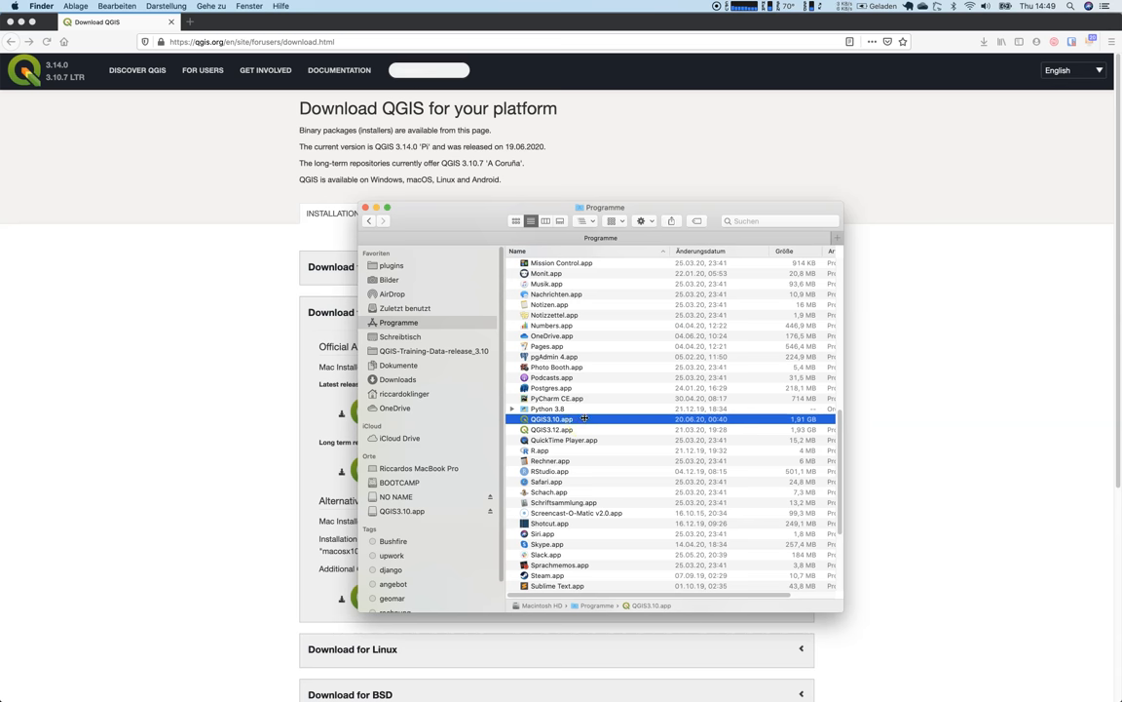
double_click(551, 418)
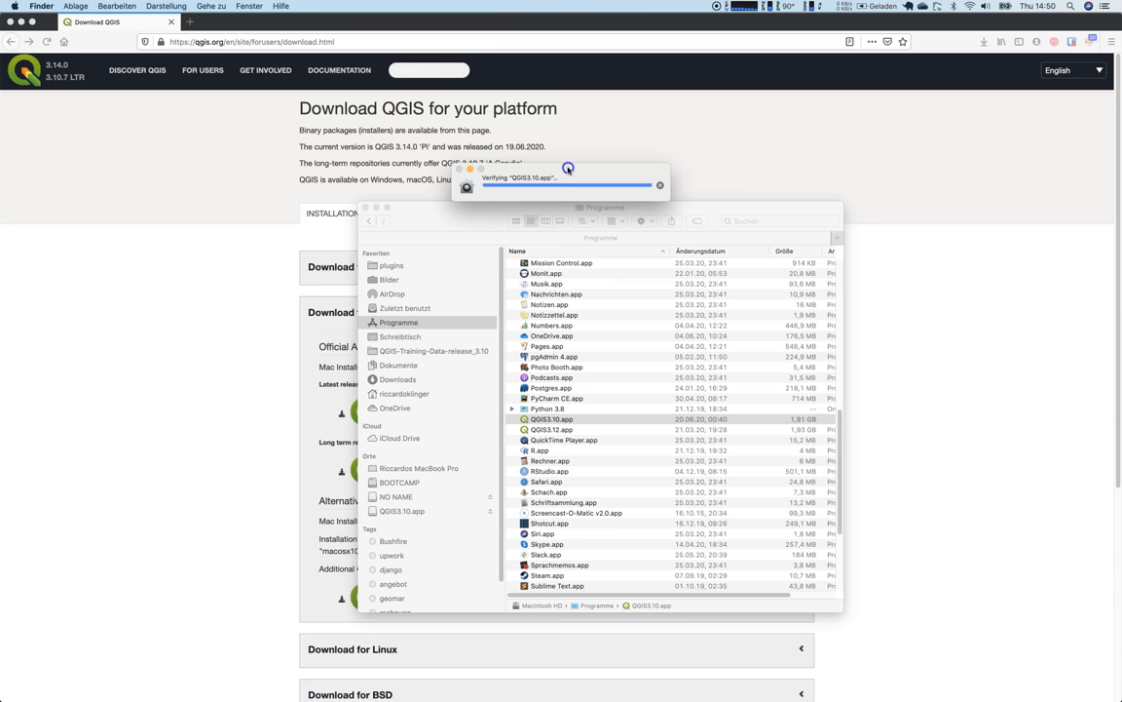
left_click(553, 419)
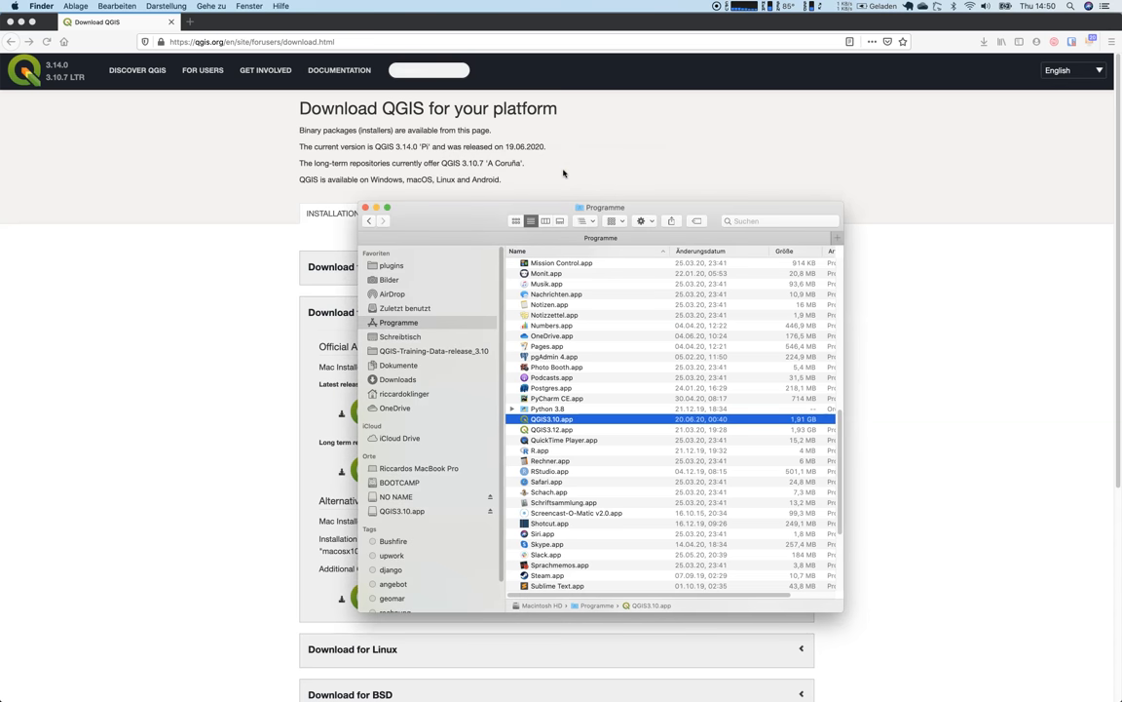
mouse_move(549, 388)
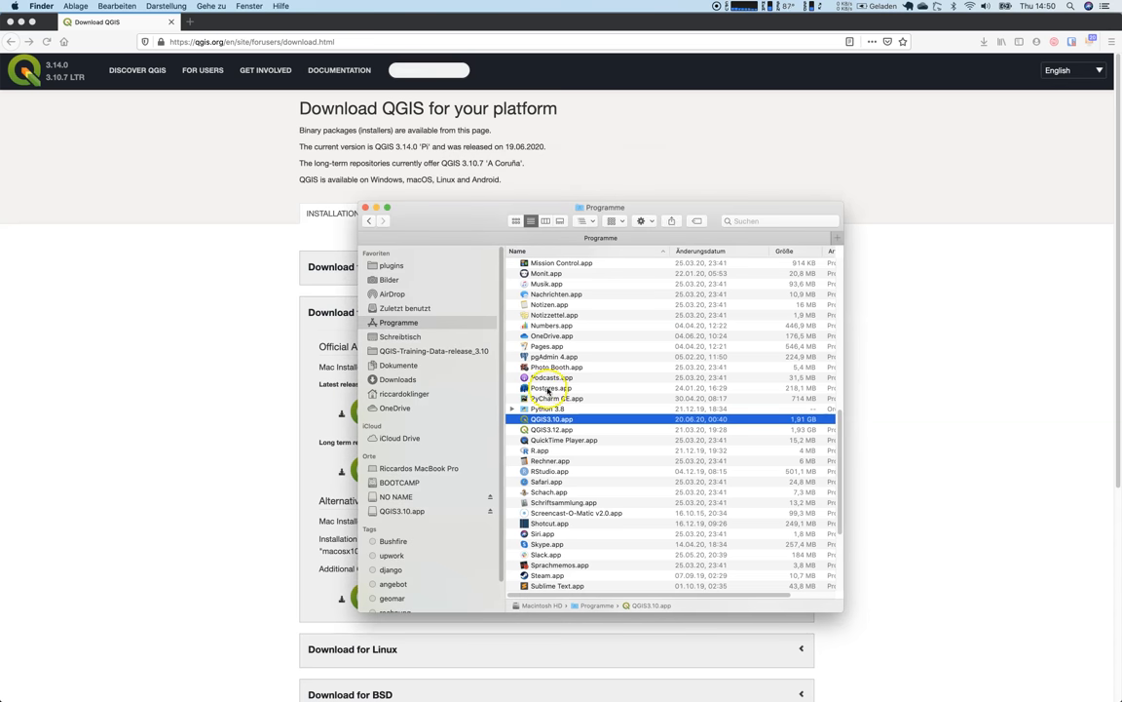
double_click(551, 418)
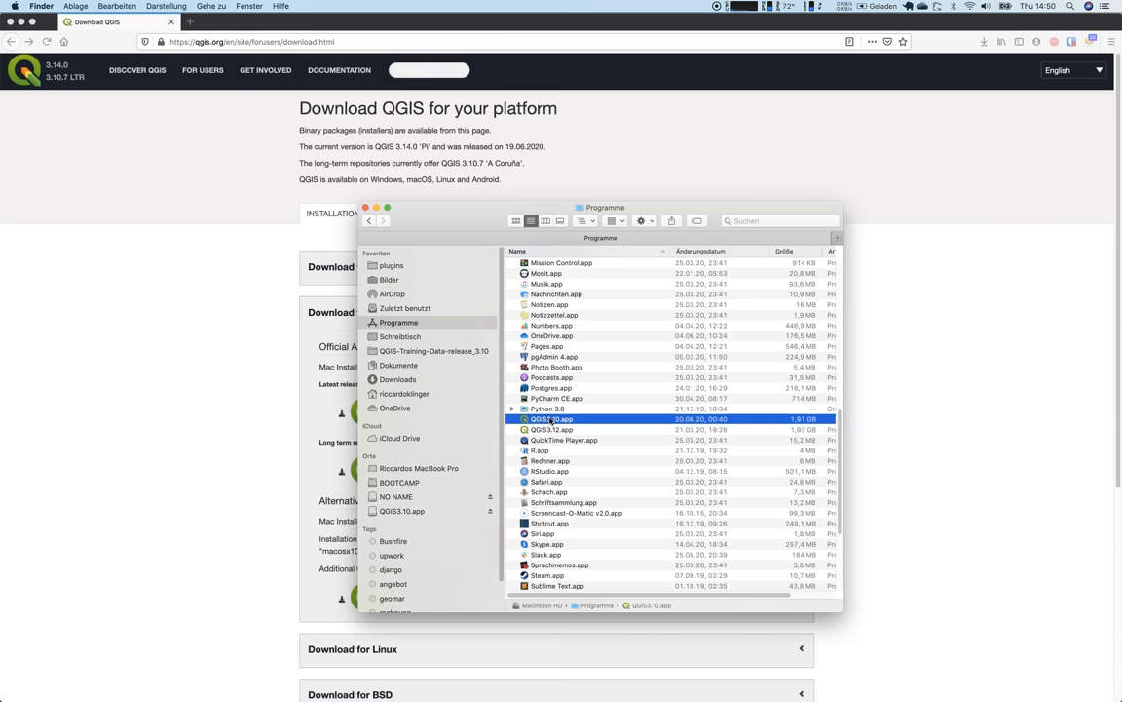
Step: Open QGIS3.10.app via the context menu, confirming Open in the security warning
right_click(552, 419)
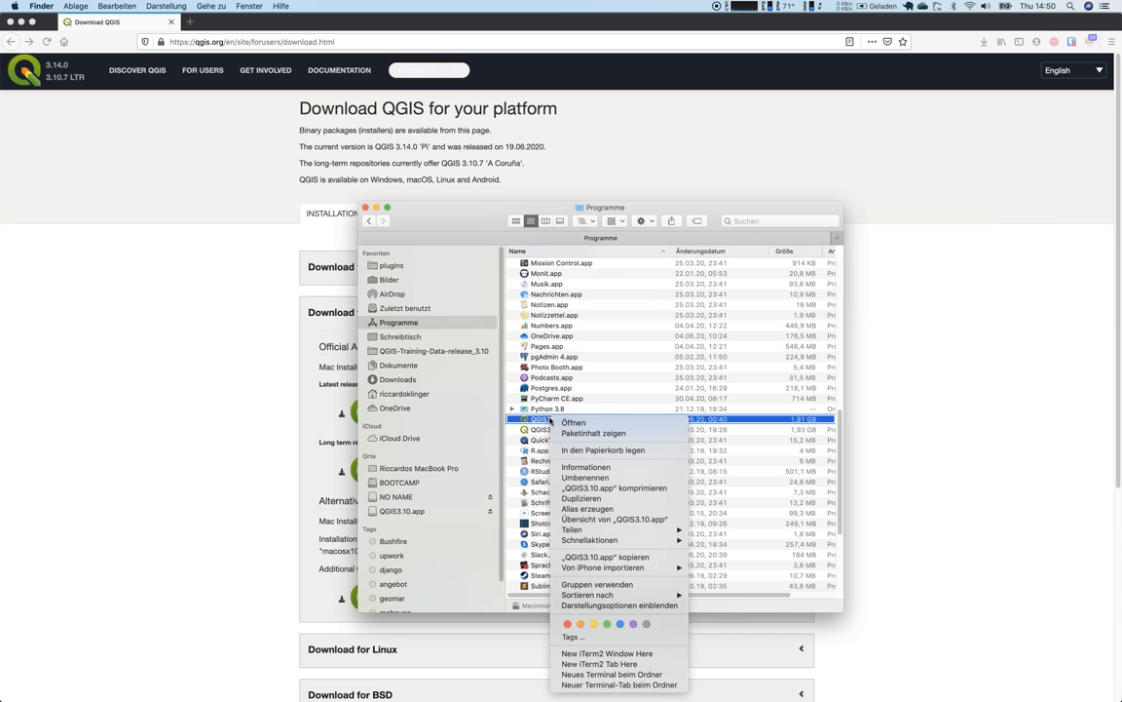
mouse_move(574, 422)
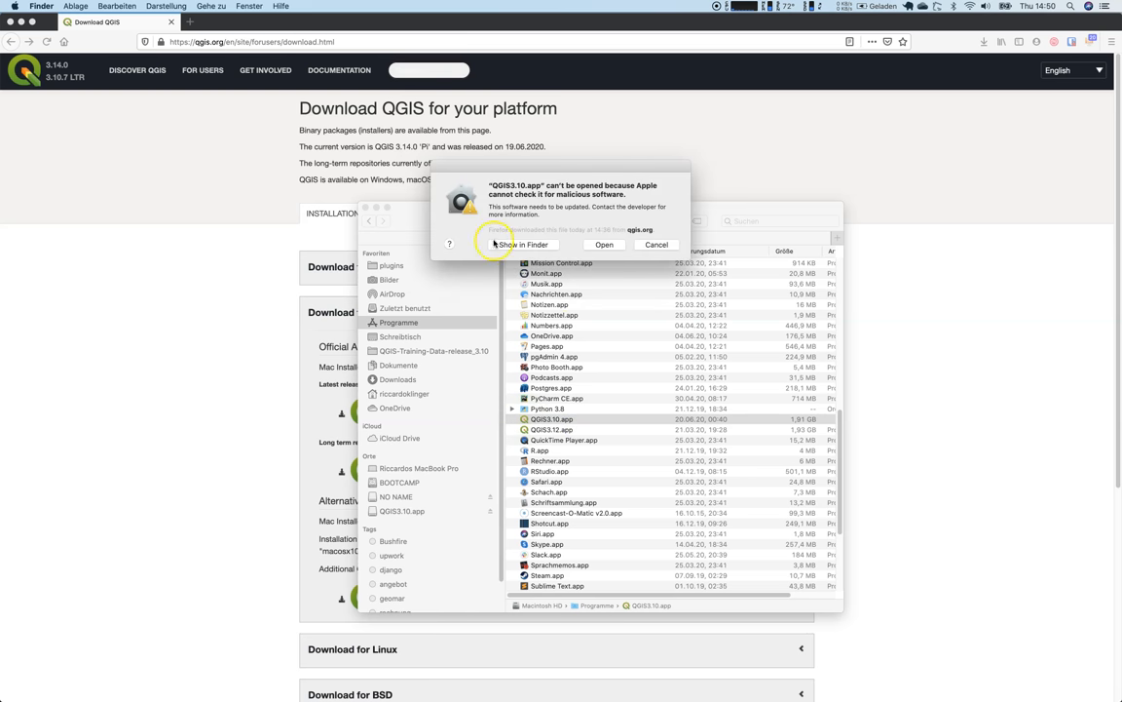
mouse_move(583, 188)
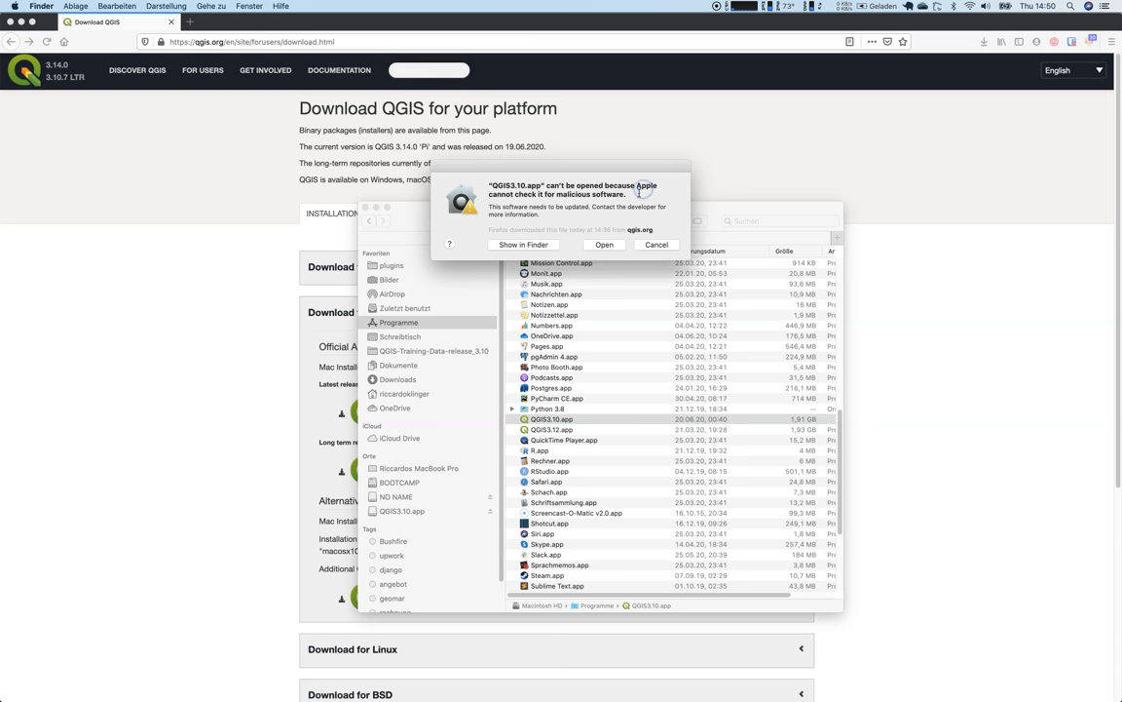
left_click(656, 245)
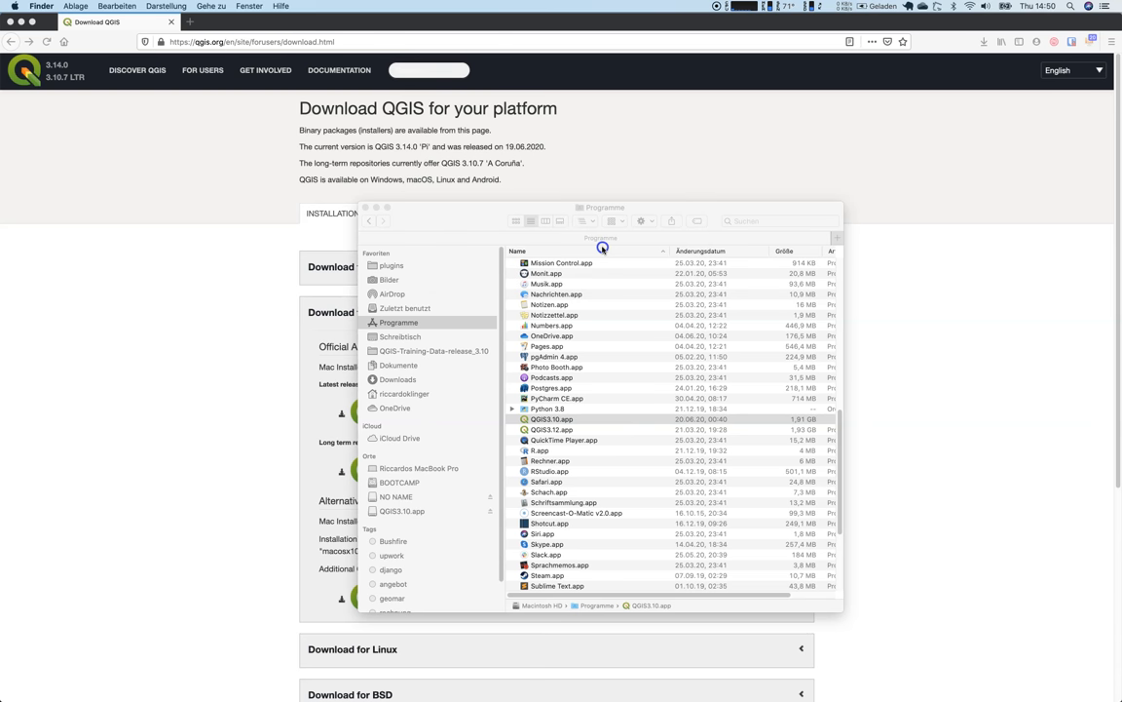
left_click(552, 419)
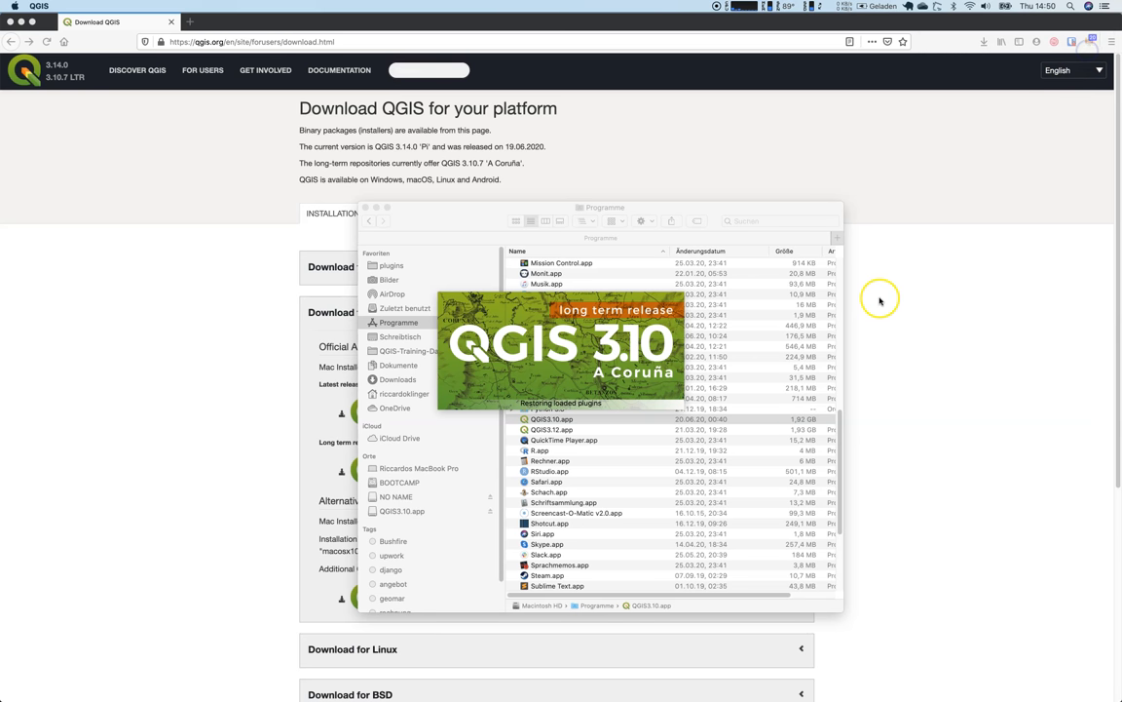
mouse_move(880, 300)
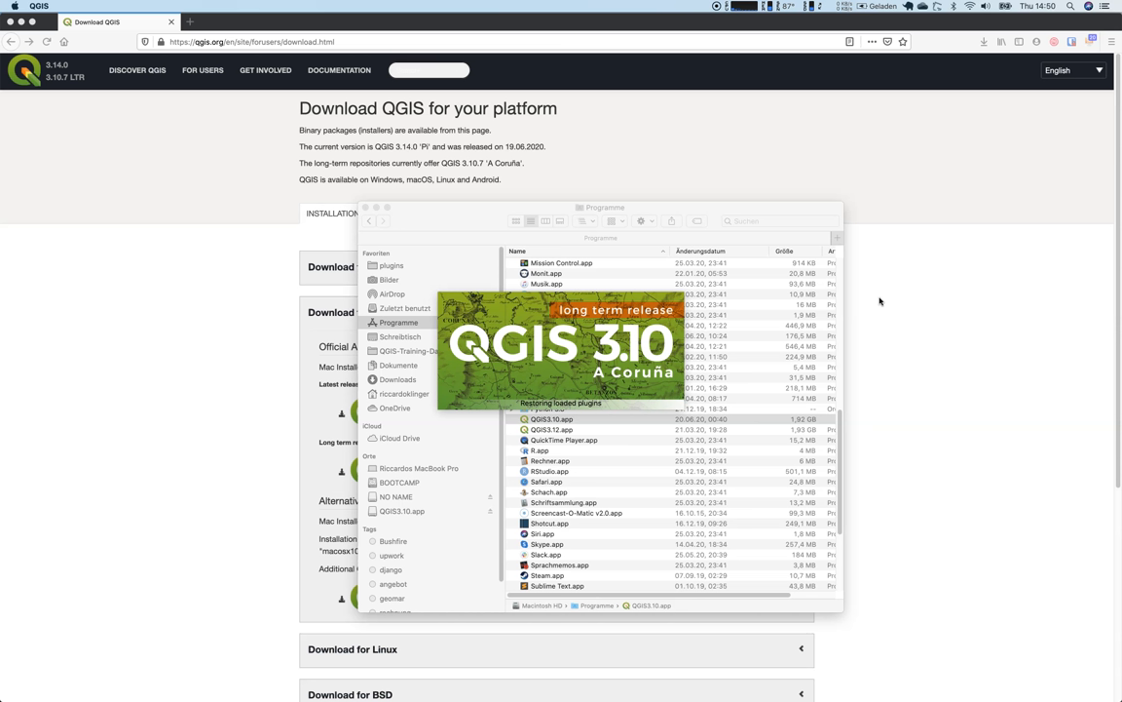
Step: Wait for the QGIS 3.10 splash screen to finish loading plugins
double_click(552, 419)
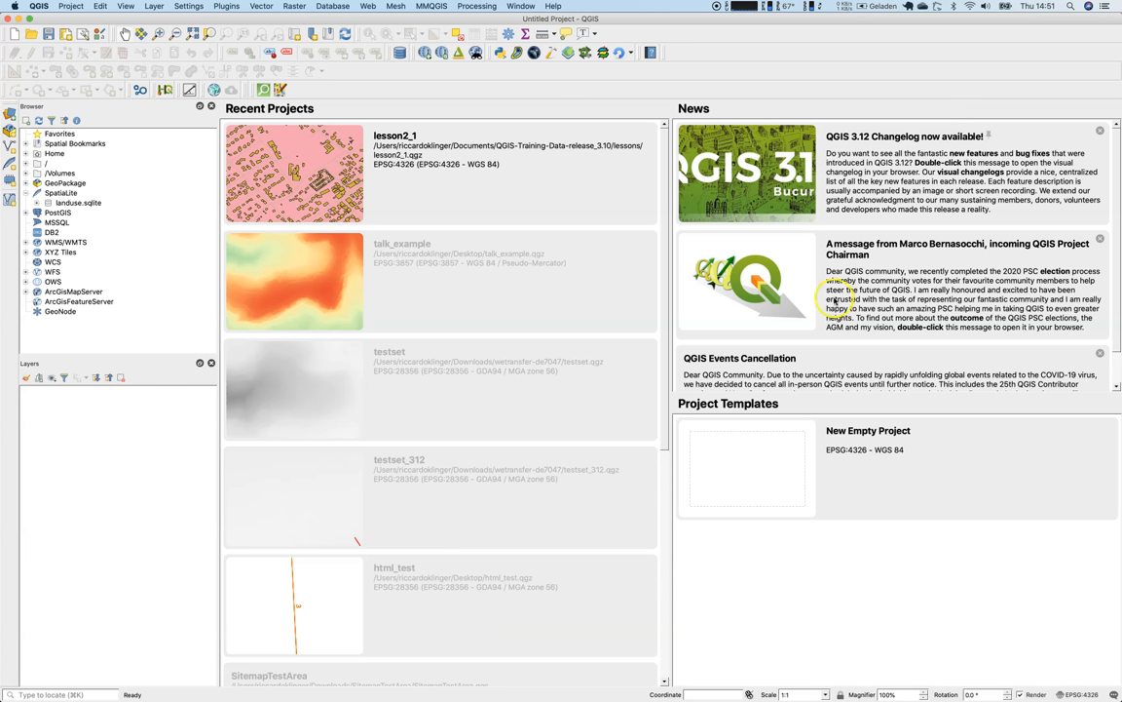
mouse_move(833, 565)
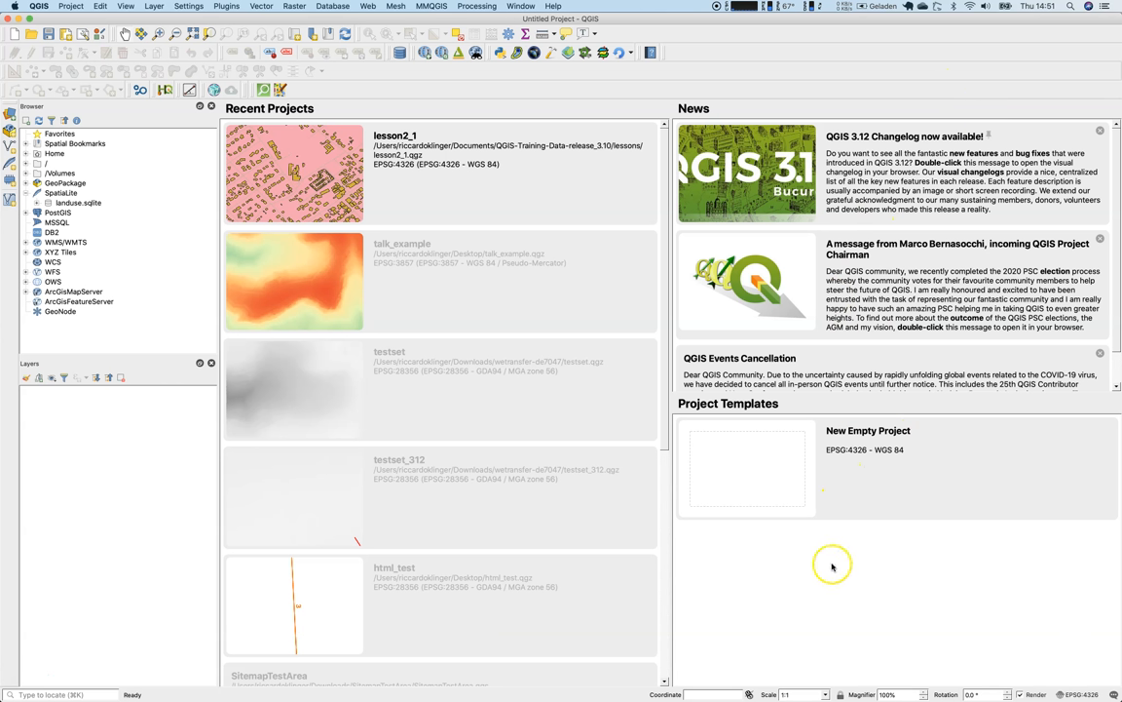